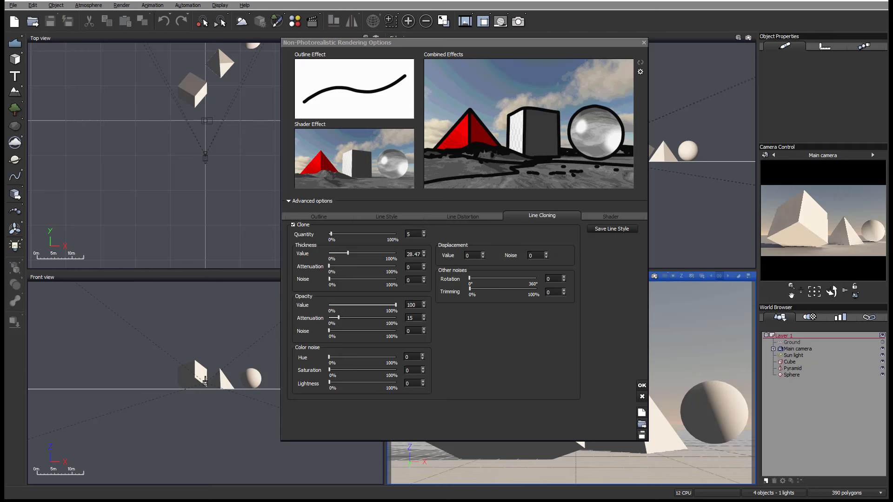
mouse_move(549, 245)
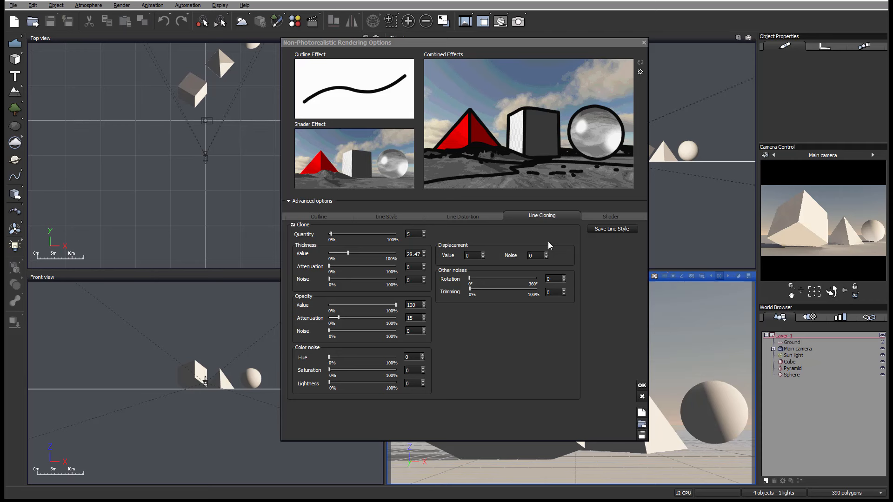
mouse_move(559, 225)
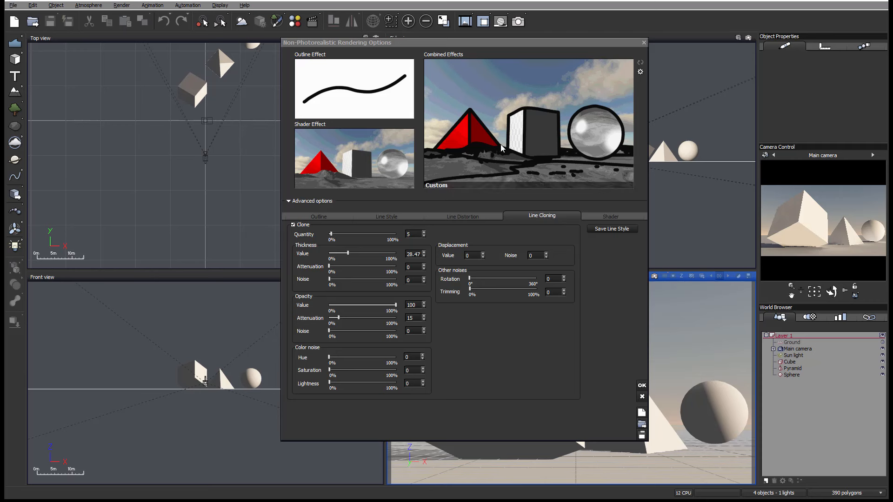
mouse_move(511, 120)
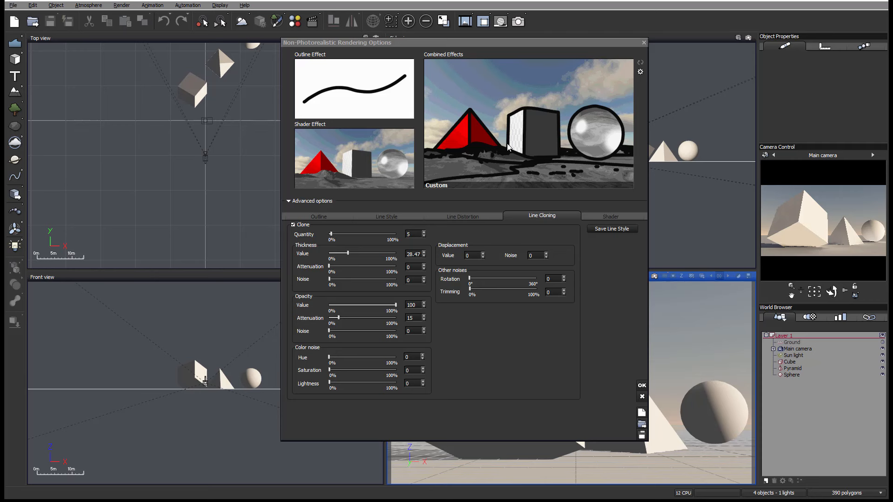
mouse_move(501, 124)
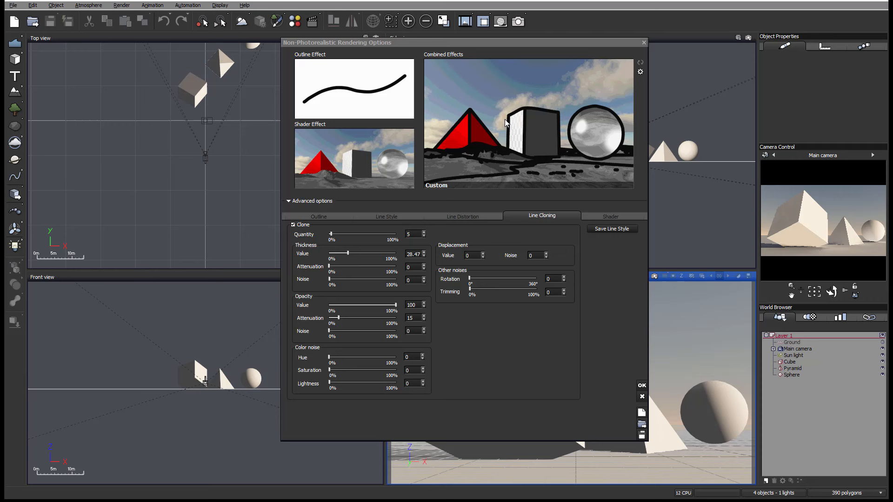
mouse_move(506, 121)
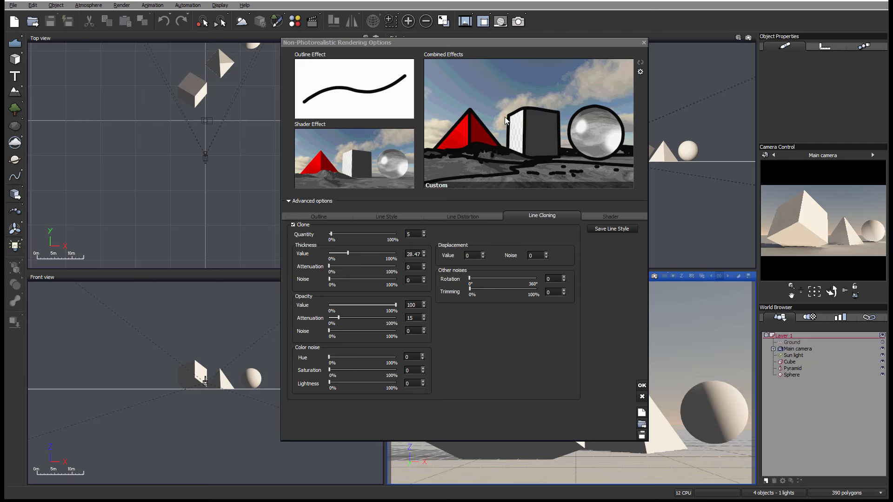
mouse_move(511, 143)
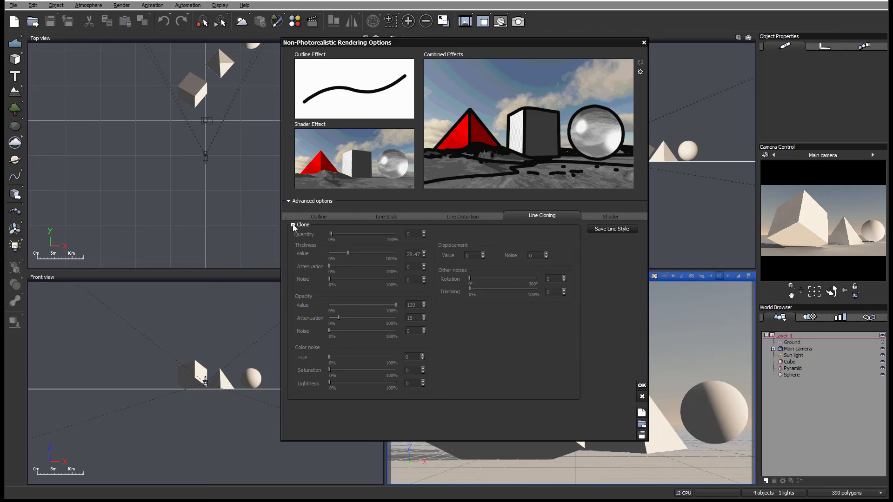
- Re-enable Clone with 15 copies, rotation 38, and bring the clone thickness value down to 11.11
click(293, 224)
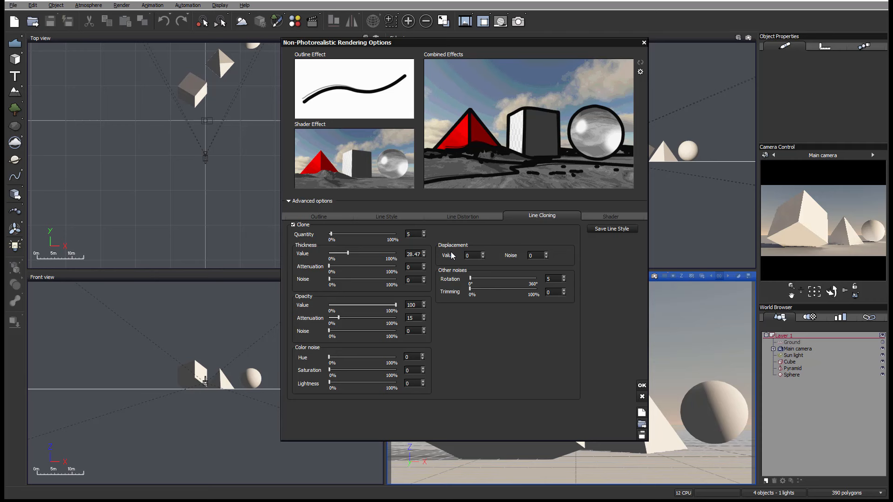
drag(346, 253, 382, 253)
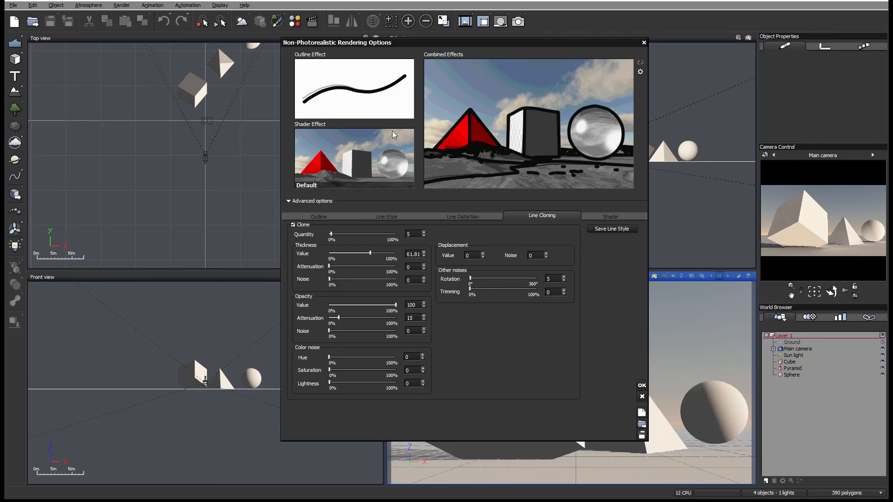
click(354, 88)
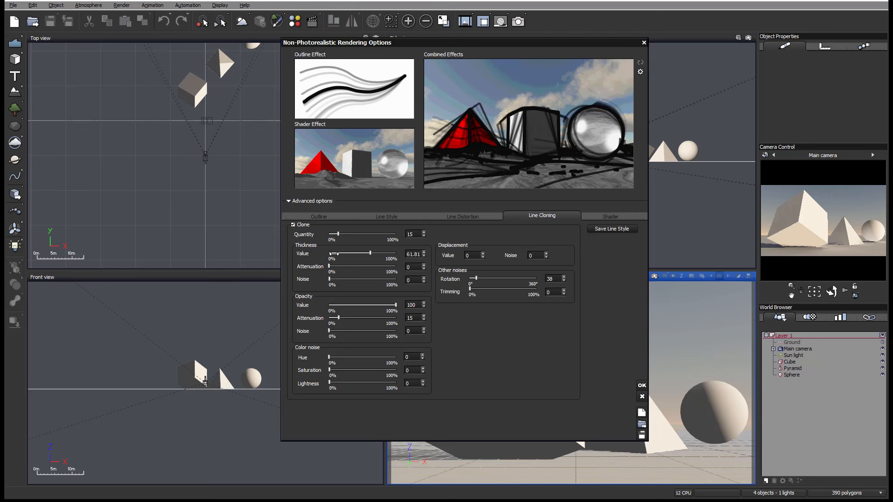
drag(370, 253, 333, 253)
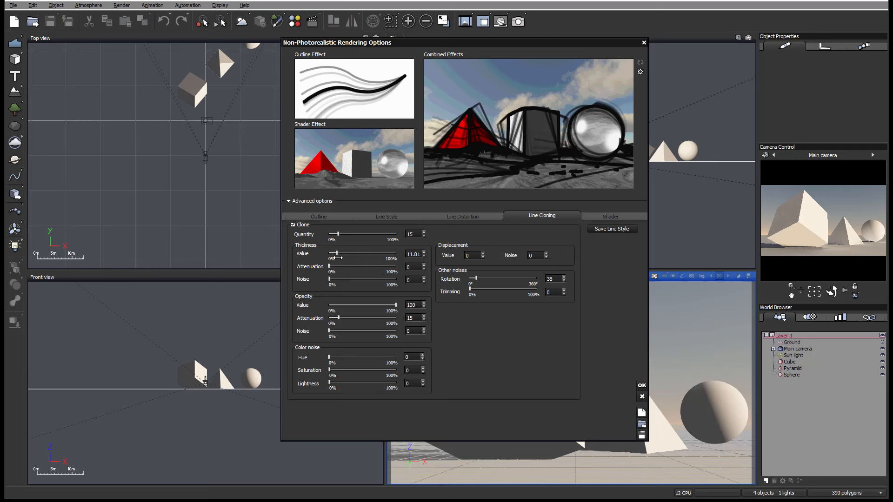
click(354, 88)
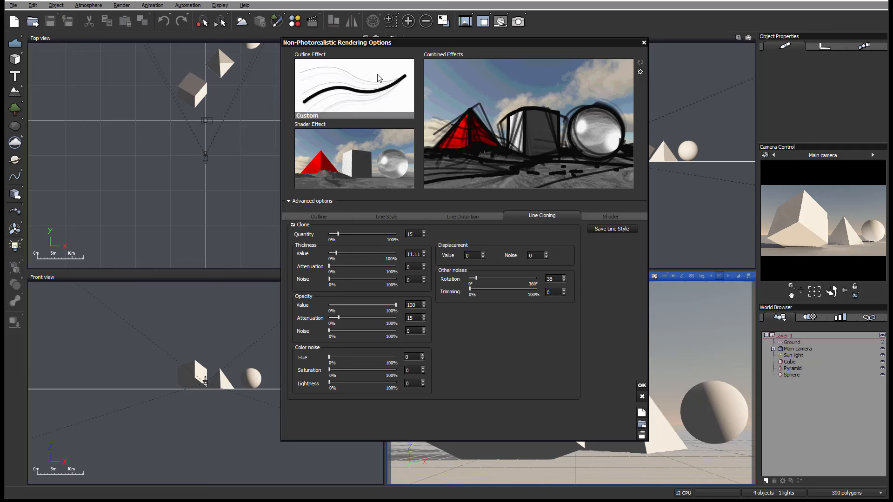
- Check the Outline settings, then raise the clones' Thickness Value back to 100
click(318, 217)
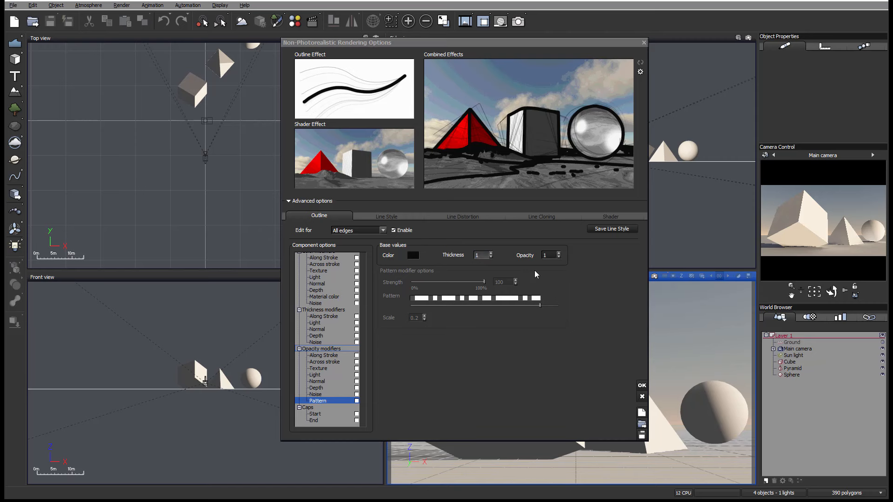
click(541, 217)
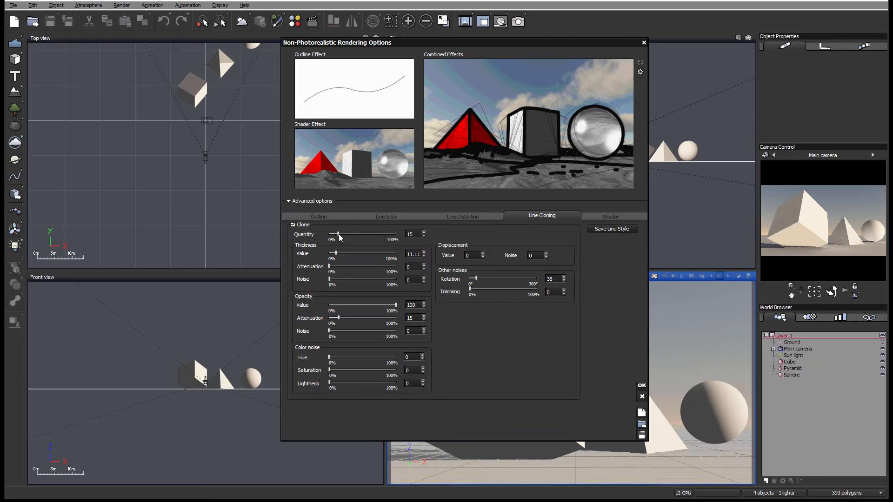
drag(335, 253, 370, 253)
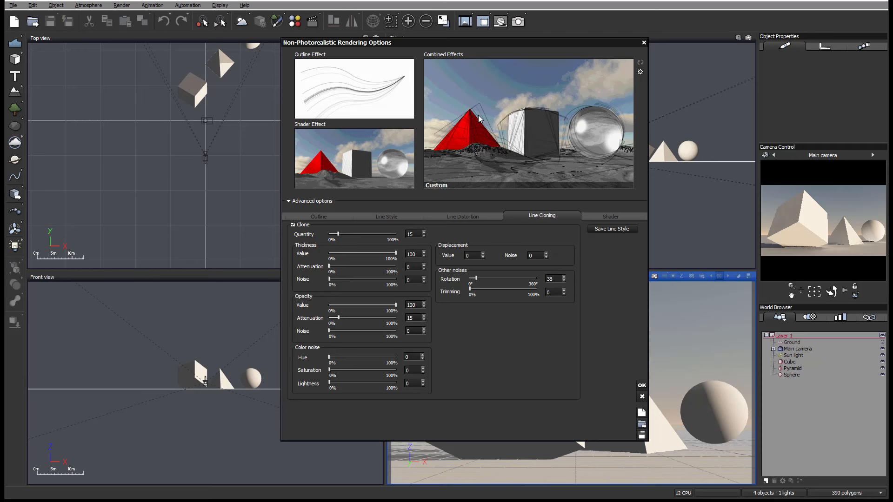
mouse_move(603, 118)
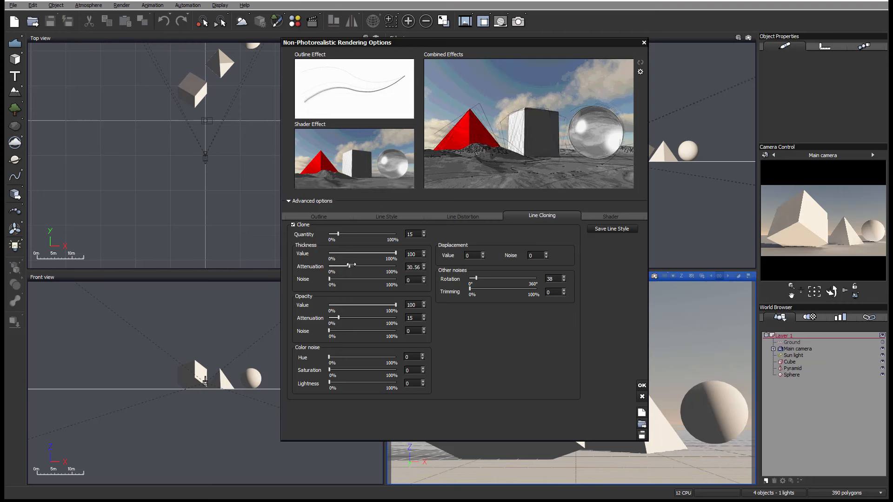
- Set clone thickness attenuation 9.03 and thickness noise 36.11, then go to the base outline thickness
drag(333, 279, 357, 280)
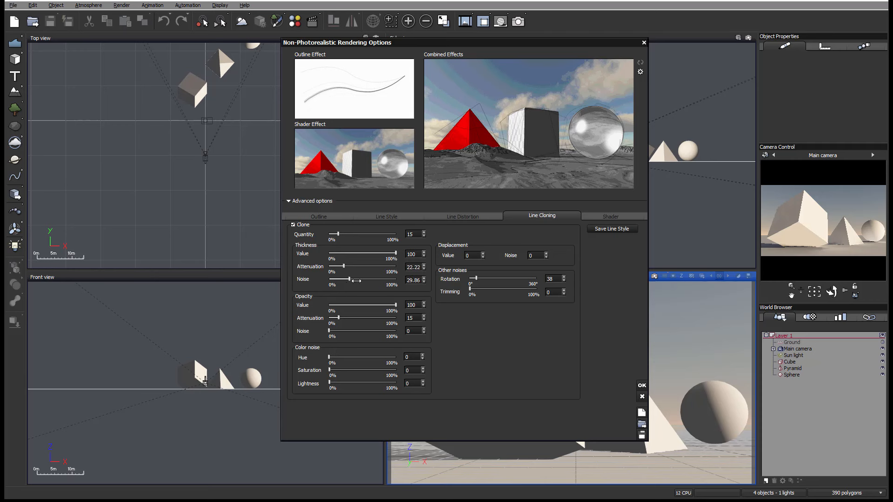
drag(353, 280, 370, 280)
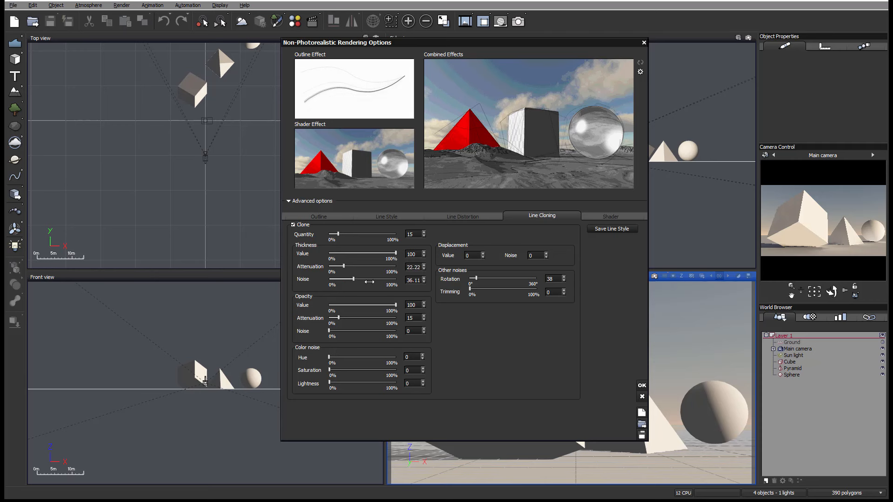
drag(352, 266, 334, 266)
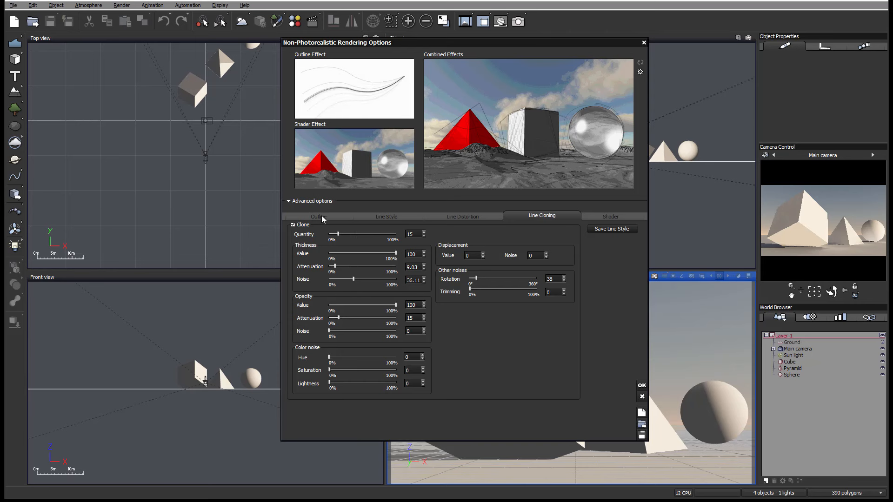
click(318, 216)
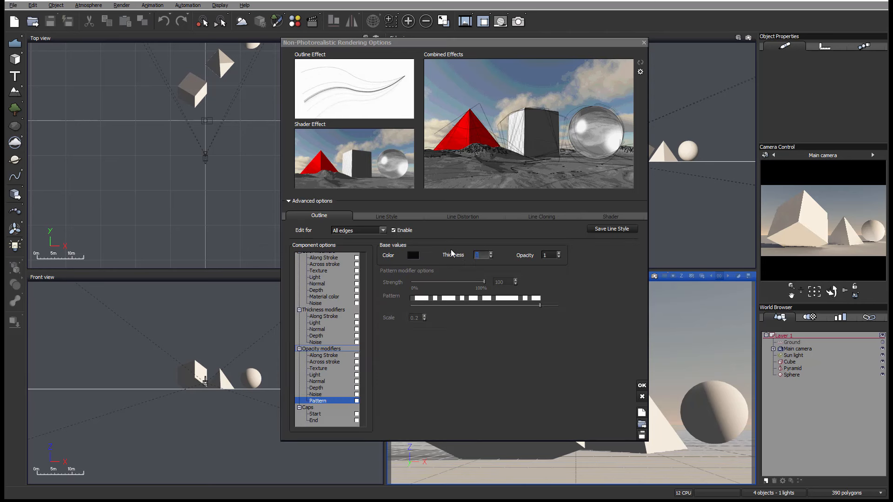
click(541, 216)
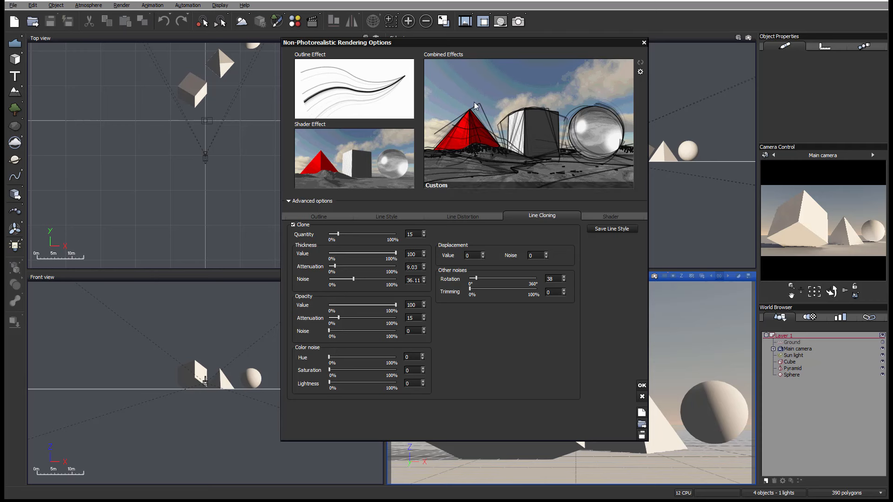
- Lower the clones' opacity, add opacity noise 64.58 and settle opacity attenuation at 7.36
drag(391, 305, 366, 306)
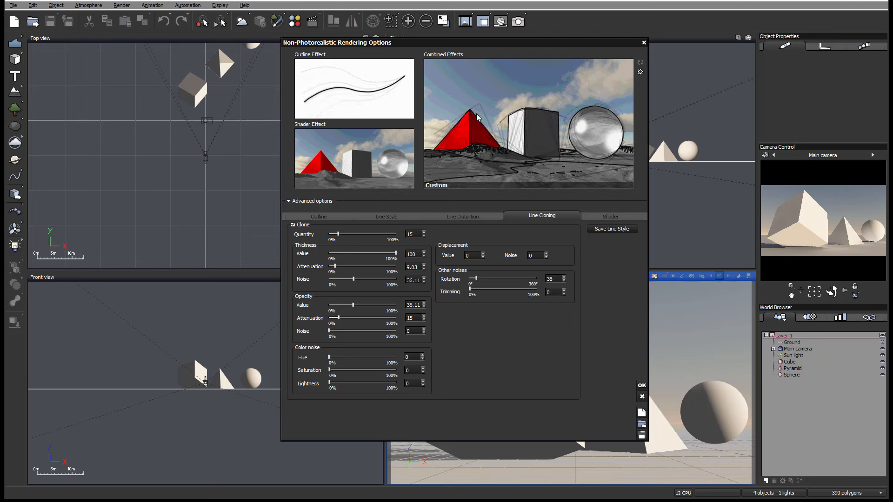
drag(354, 305, 397, 305)
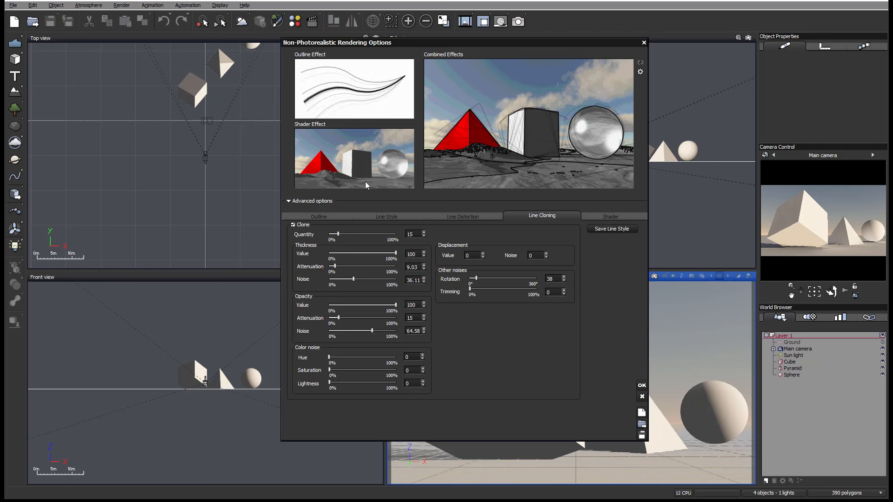
click(353, 88)
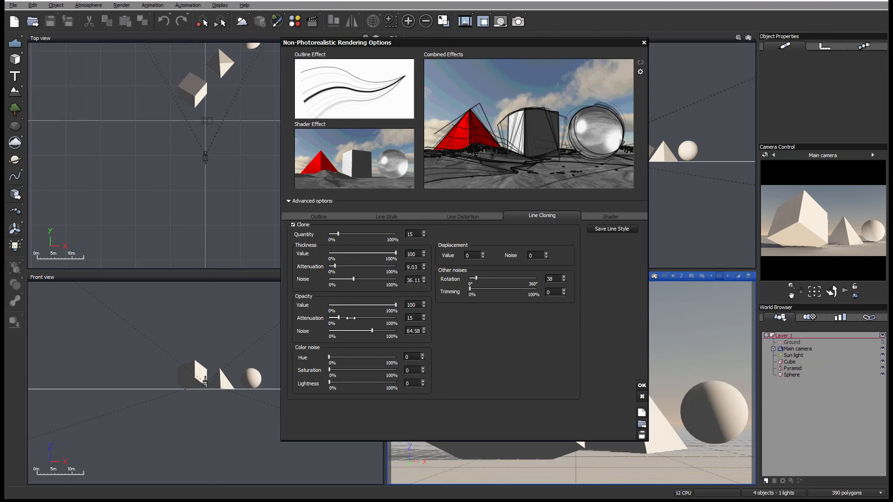
drag(335, 318, 344, 318)
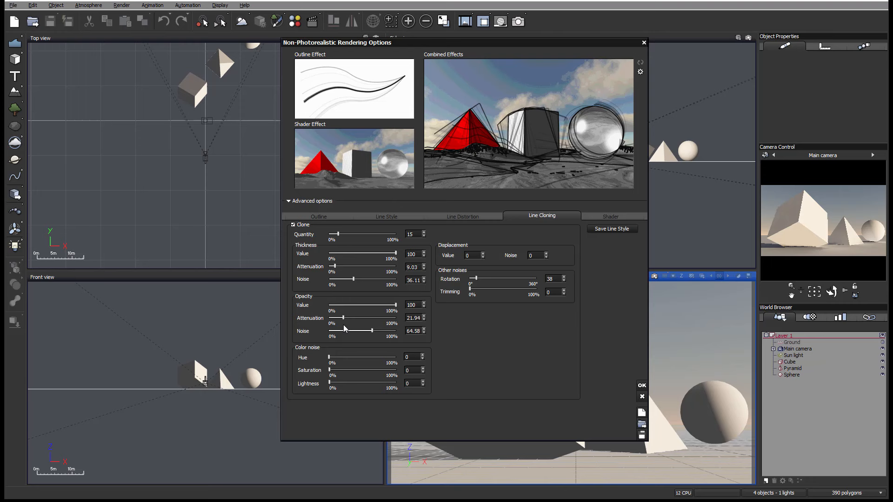
drag(343, 318, 369, 318)
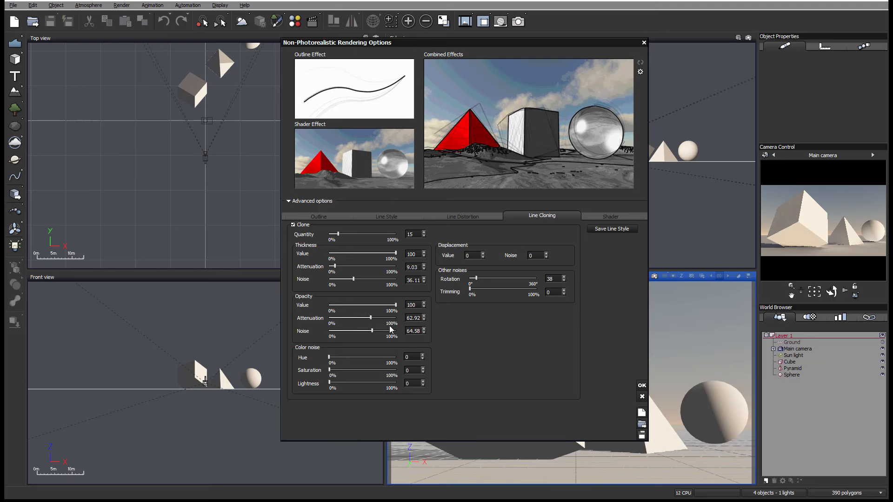
drag(369, 318, 332, 318)
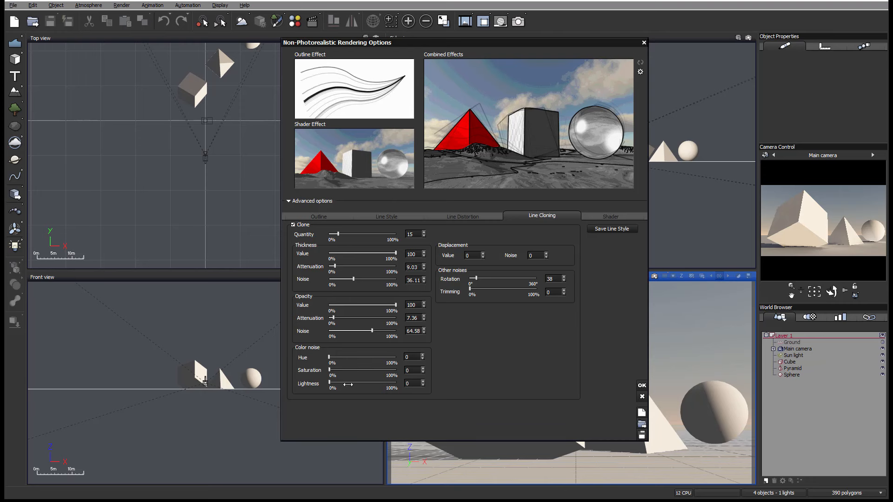
- Try lightness colour noise on the clones, then clear the lightness and saturation noise to 0
drag(329, 357, 357, 357)
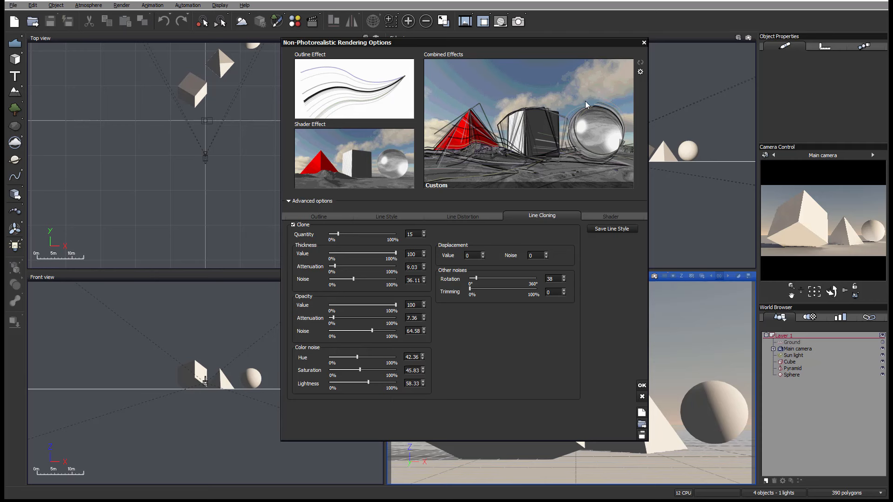
mouse_move(574, 149)
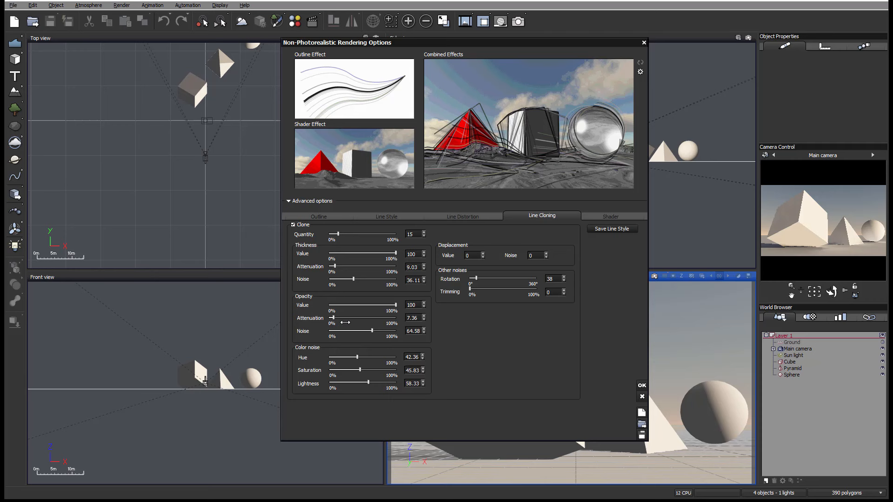
drag(367, 387, 333, 387)
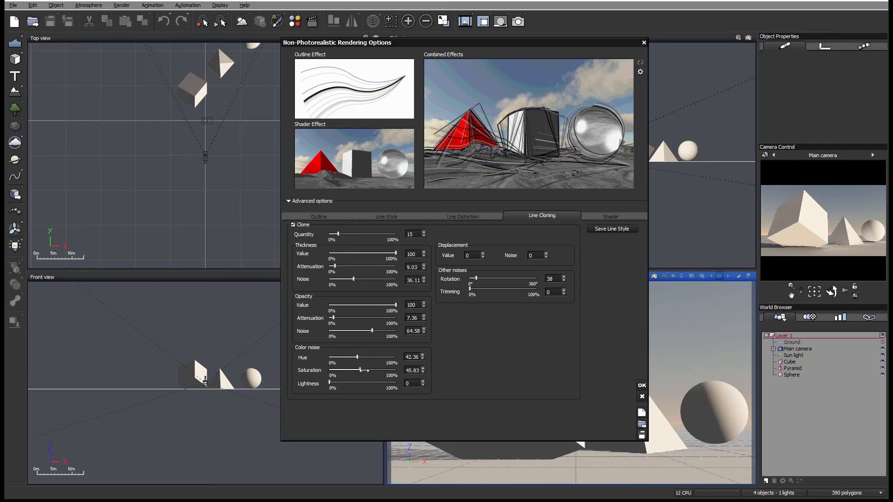
drag(359, 370, 329, 369)
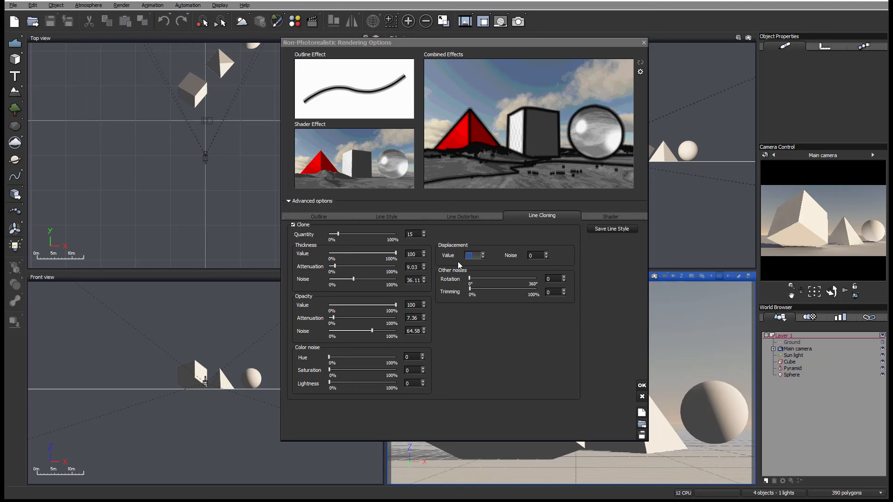
- Enter a clone Displacement Value of 45 and Displacement Noise of 25
text(45)
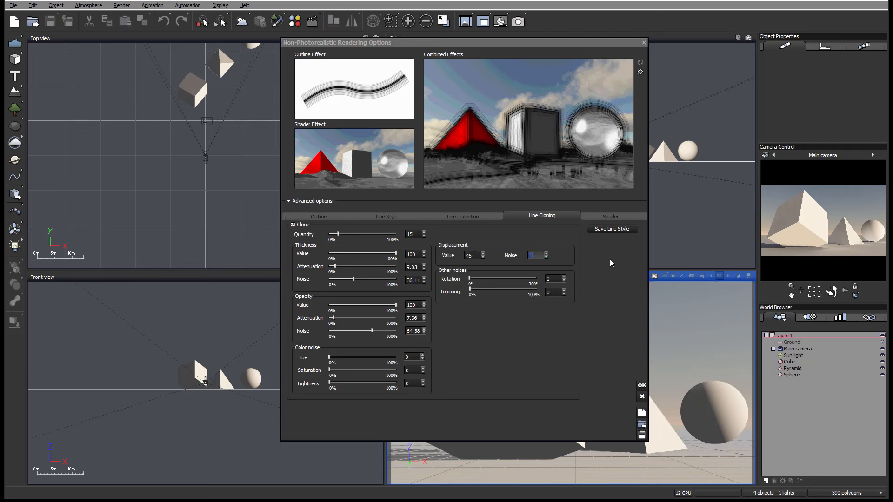
text(25)
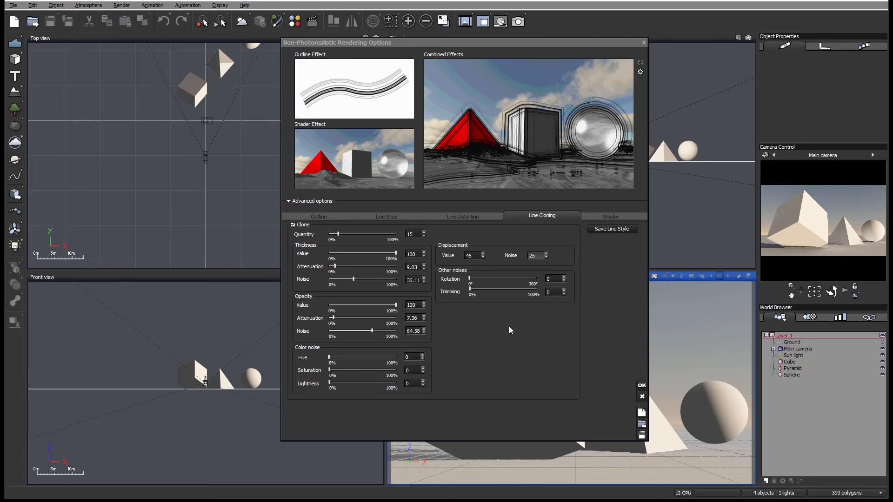
- Add rotation noise 28 to the clones, vary their opacity attenuation and lower opacity to 79.86
drag(470, 278, 484, 278)
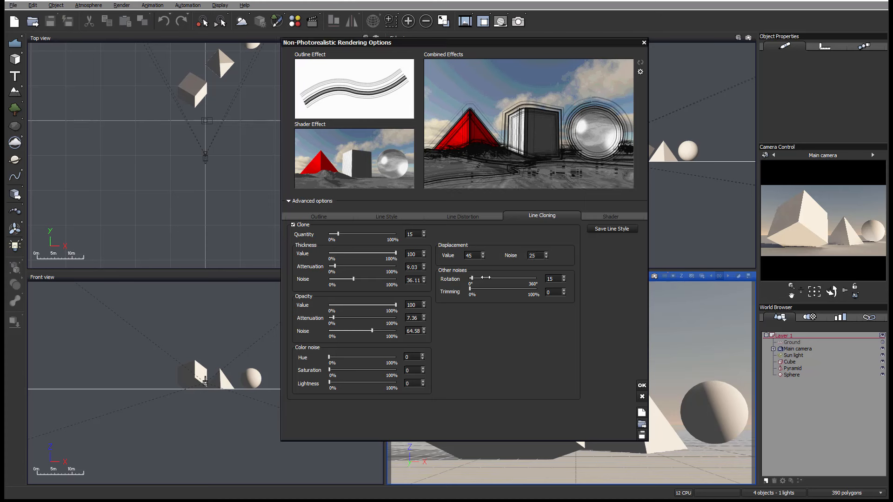
drag(471, 278, 476, 278)
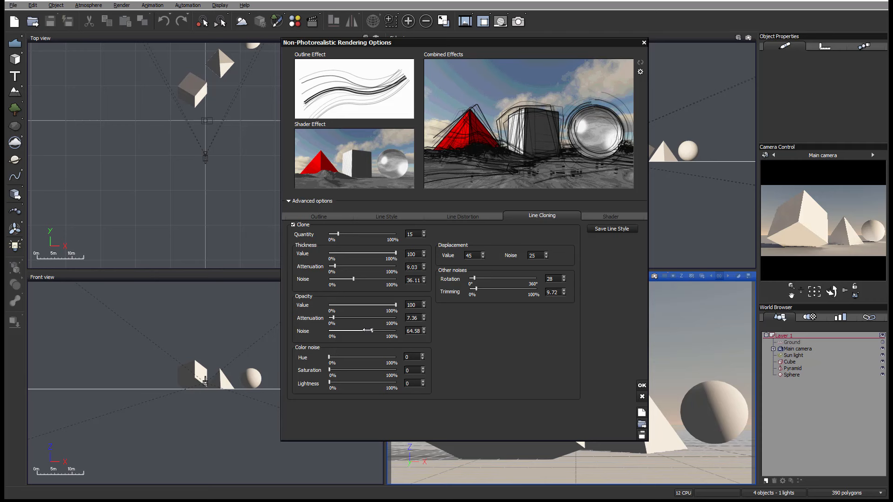
drag(332, 319, 370, 319)
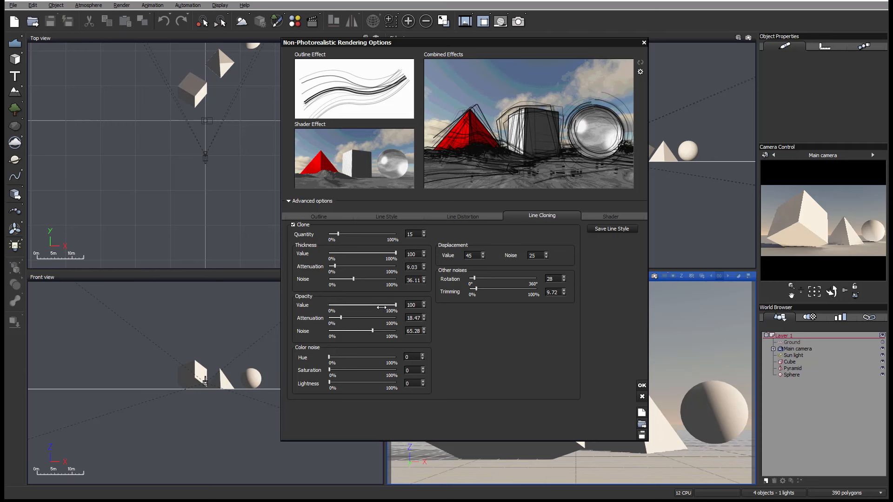
drag(393, 305, 376, 306)
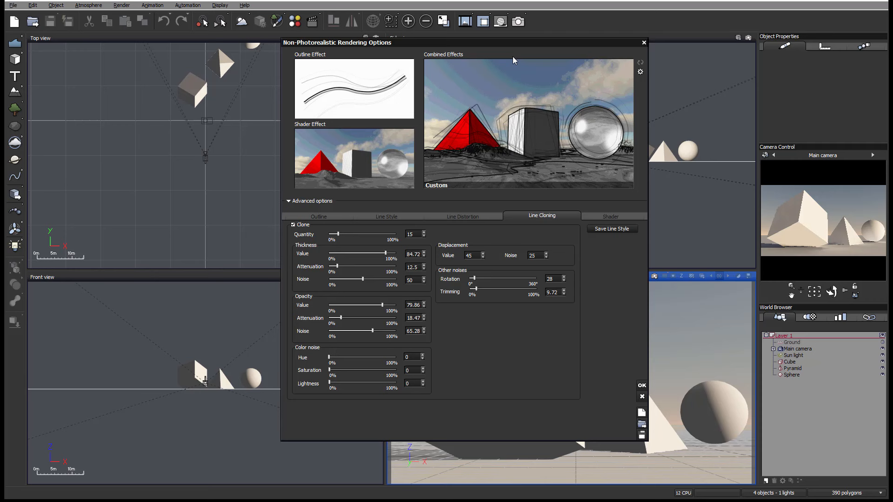
mouse_move(507, 144)
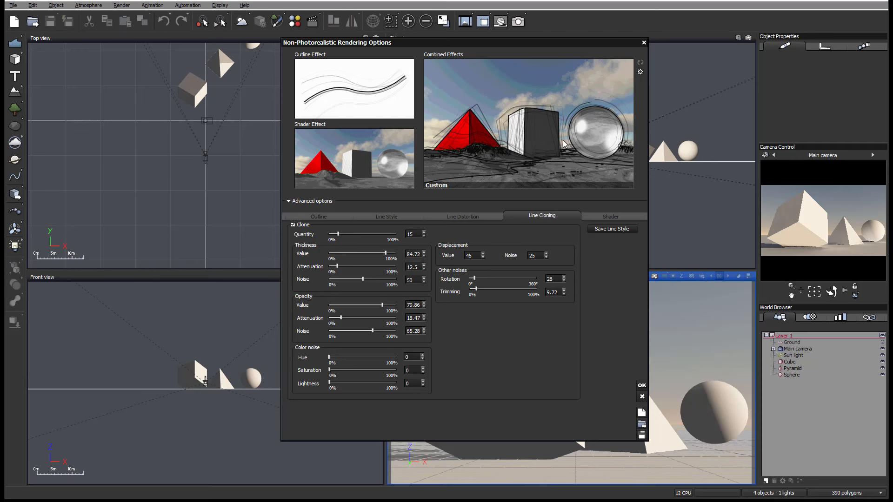
- Enable Point displacement in Line Distortion, then return to the Outline settings
click(463, 217)
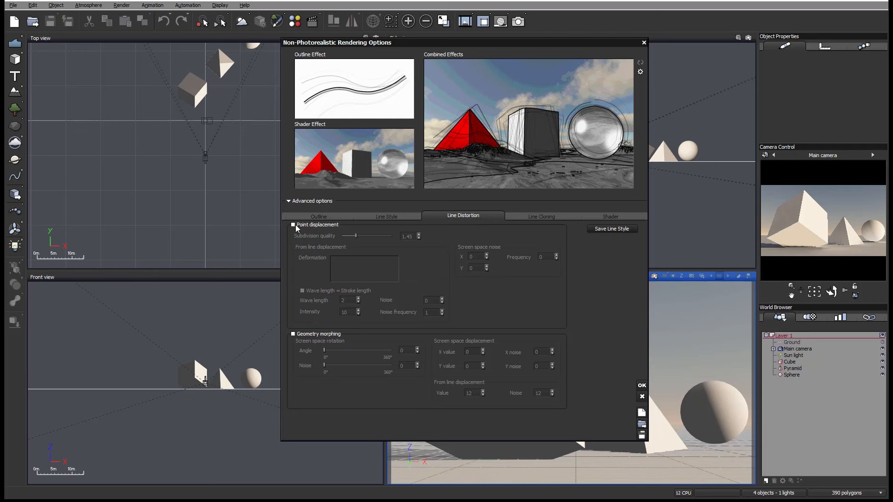
click(293, 224)
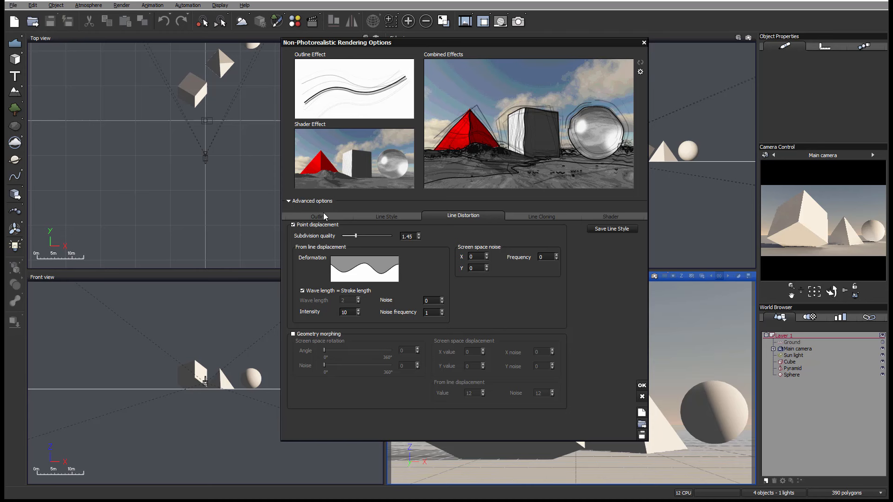
click(318, 216)
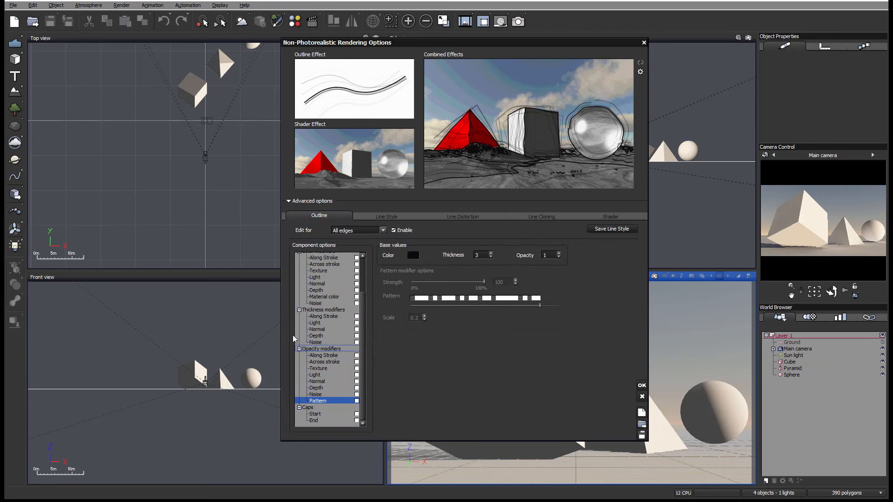
- Review the Line Style settings, then go back to Line Cloning
click(386, 217)
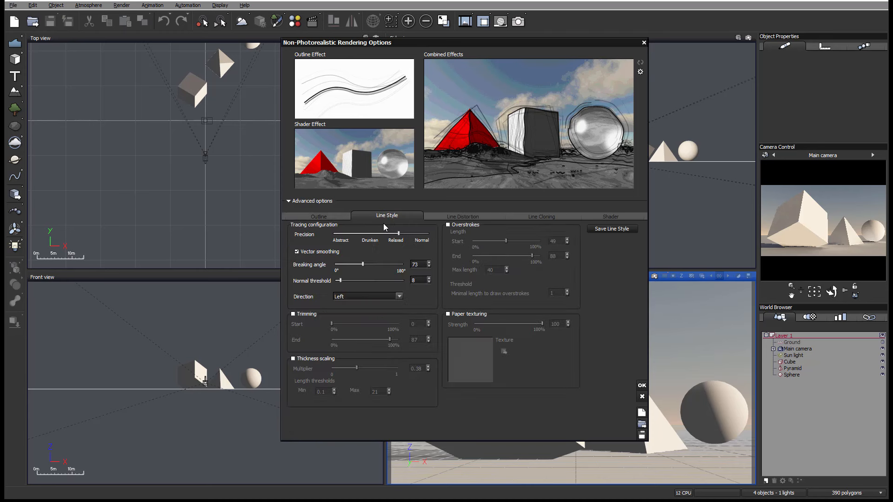
mouse_move(341, 153)
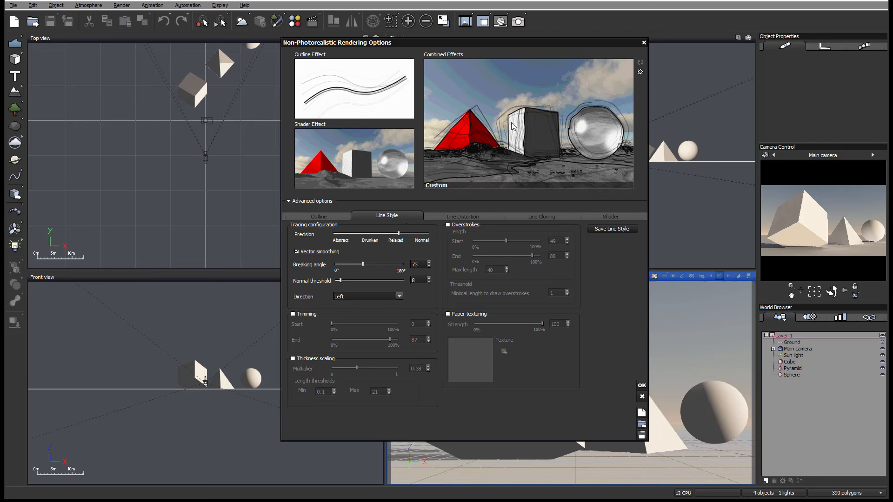
mouse_move(496, 94)
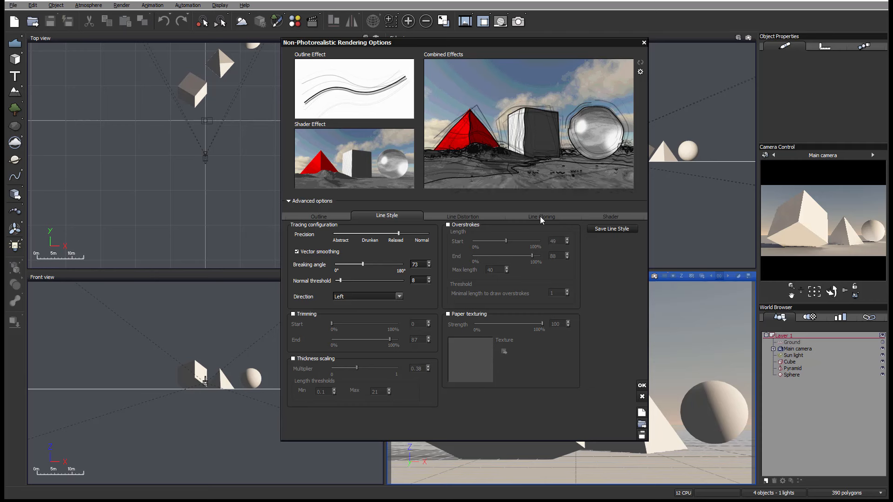
click(541, 217)
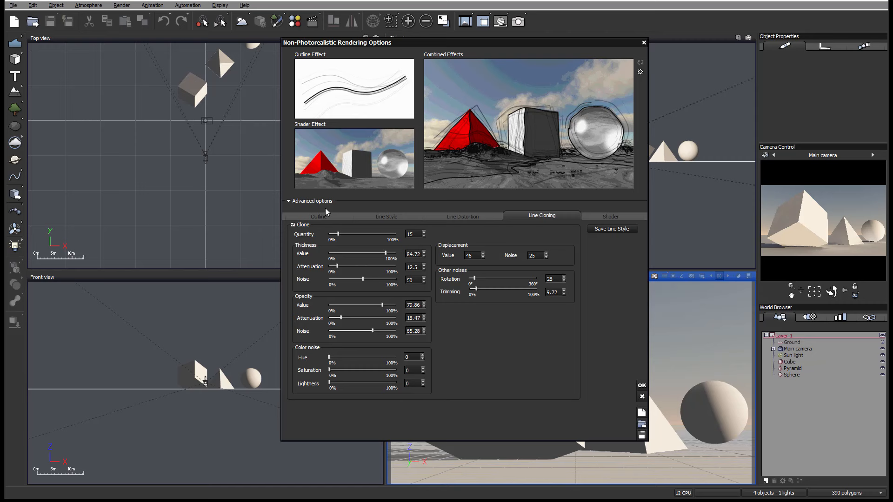
- In Outline, check the Objects, Materials and Normals edge settings, then switch Edit for back to All edges
click(319, 216)
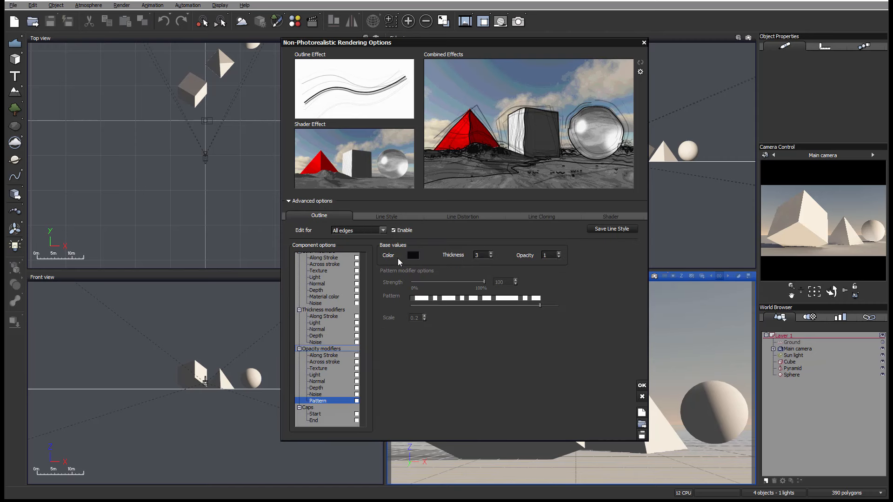
click(381, 230)
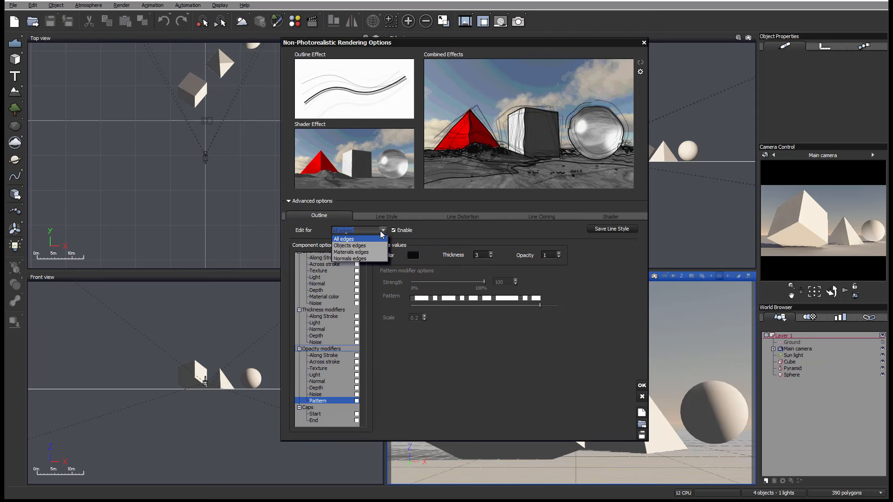
click(344, 238)
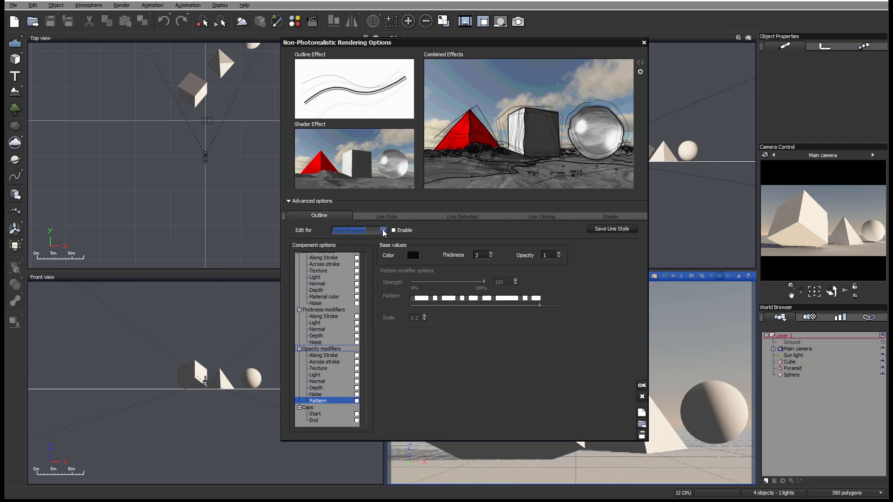
click(382, 230)
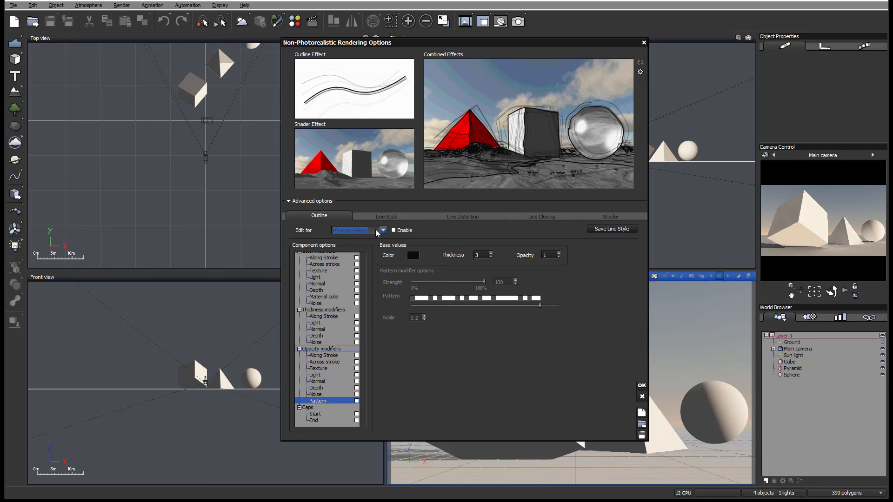
click(381, 230)
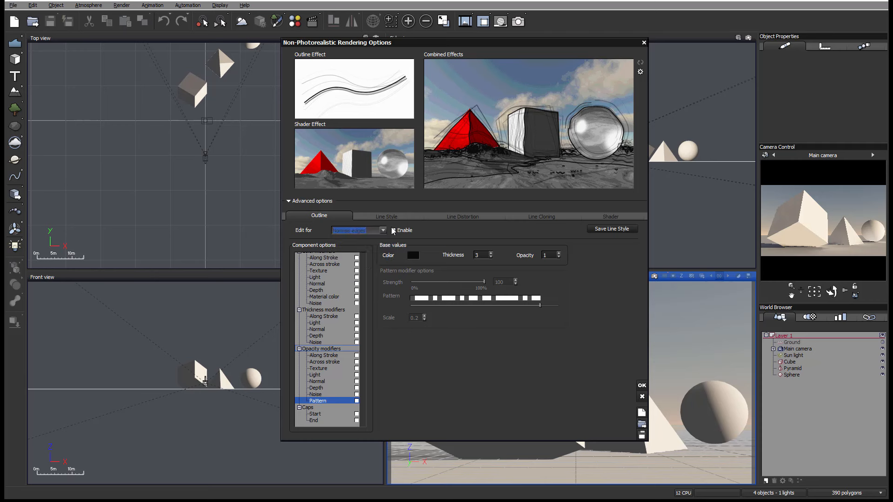
click(359, 230)
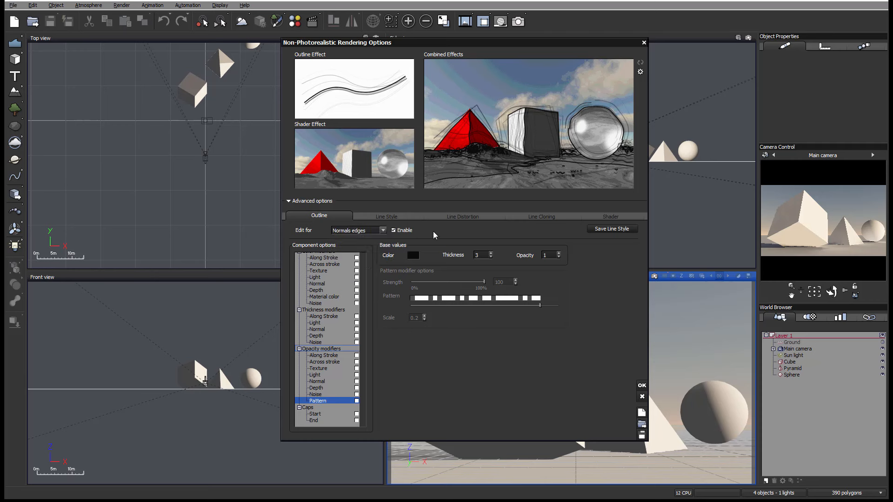
mouse_move(501, 239)
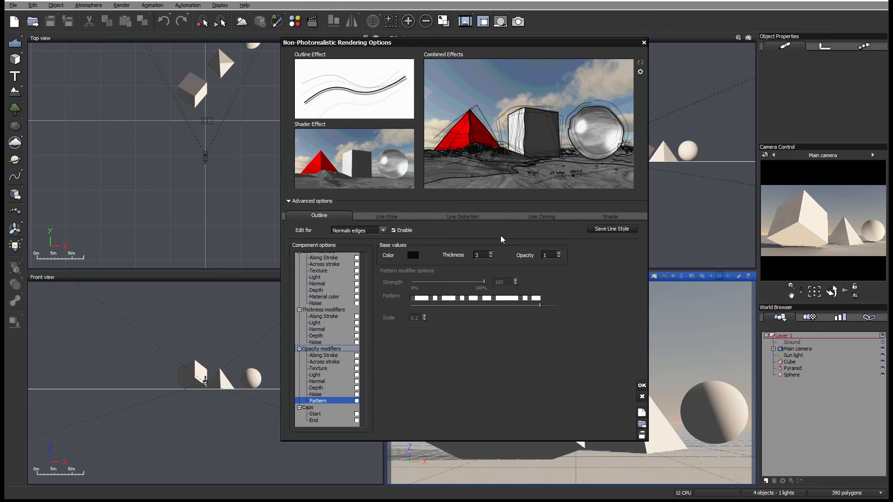
click(381, 230)
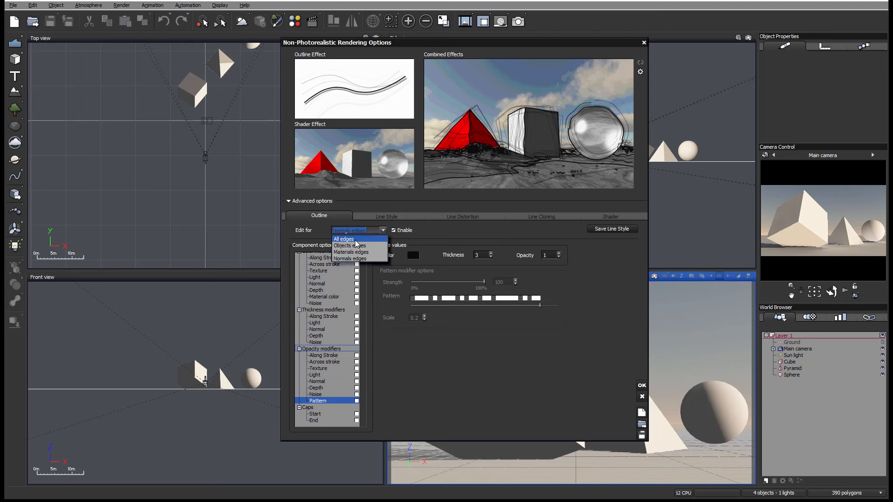
click(344, 239)
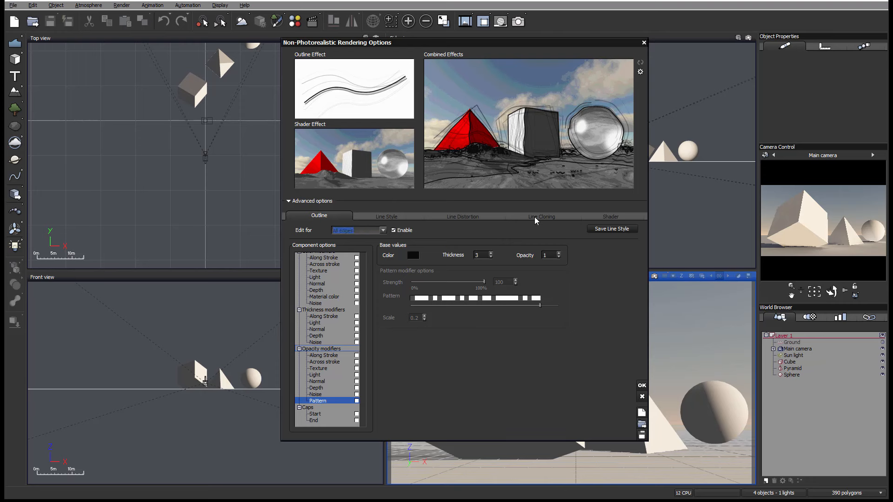